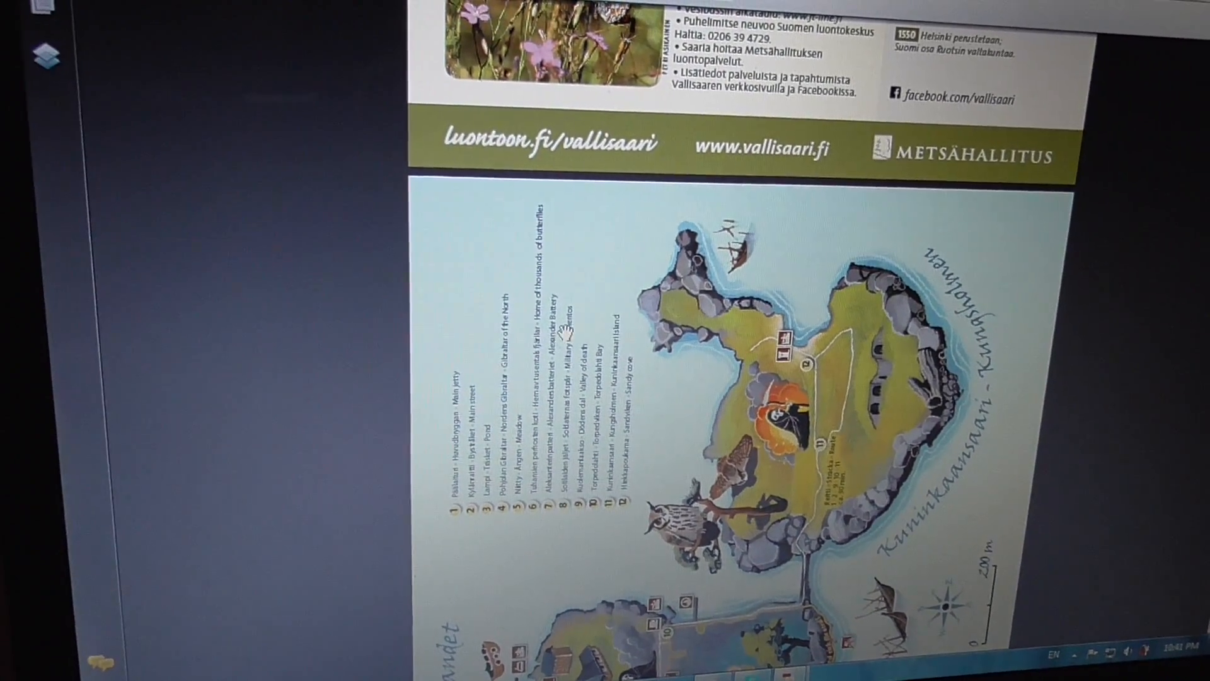
- Rotate the page view 90 degrees clockwise so the Vallisaari island map reads upright
scroll("down", 3)
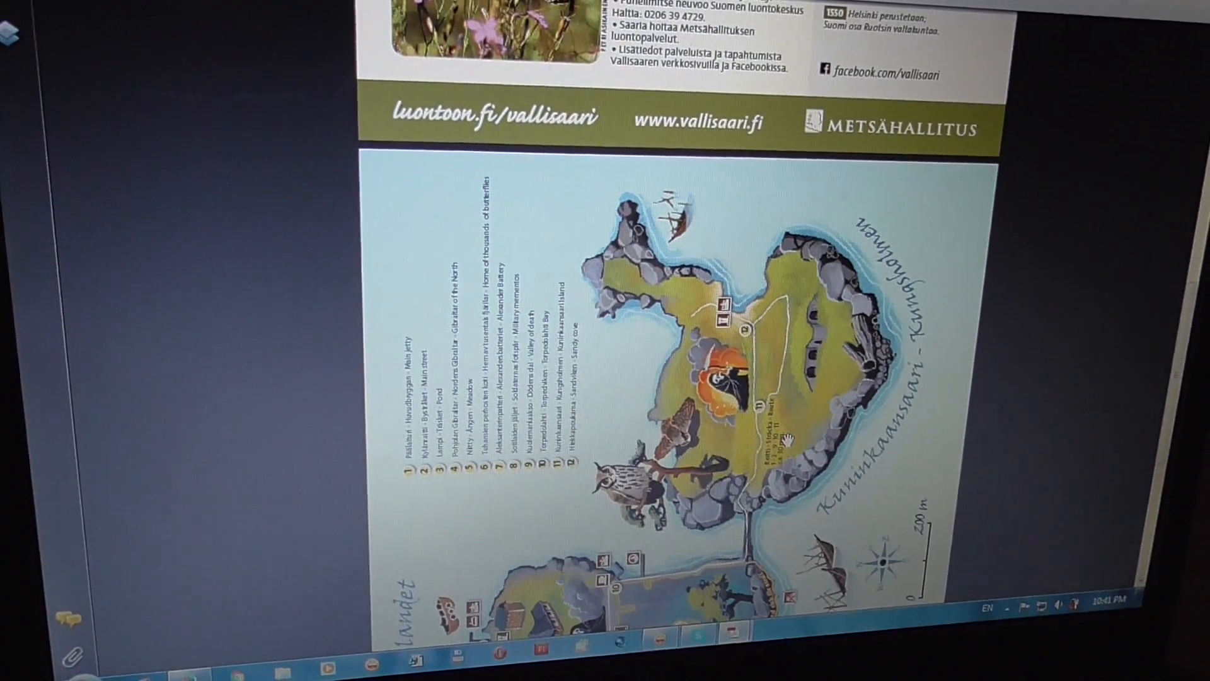
left_click(272, 228)
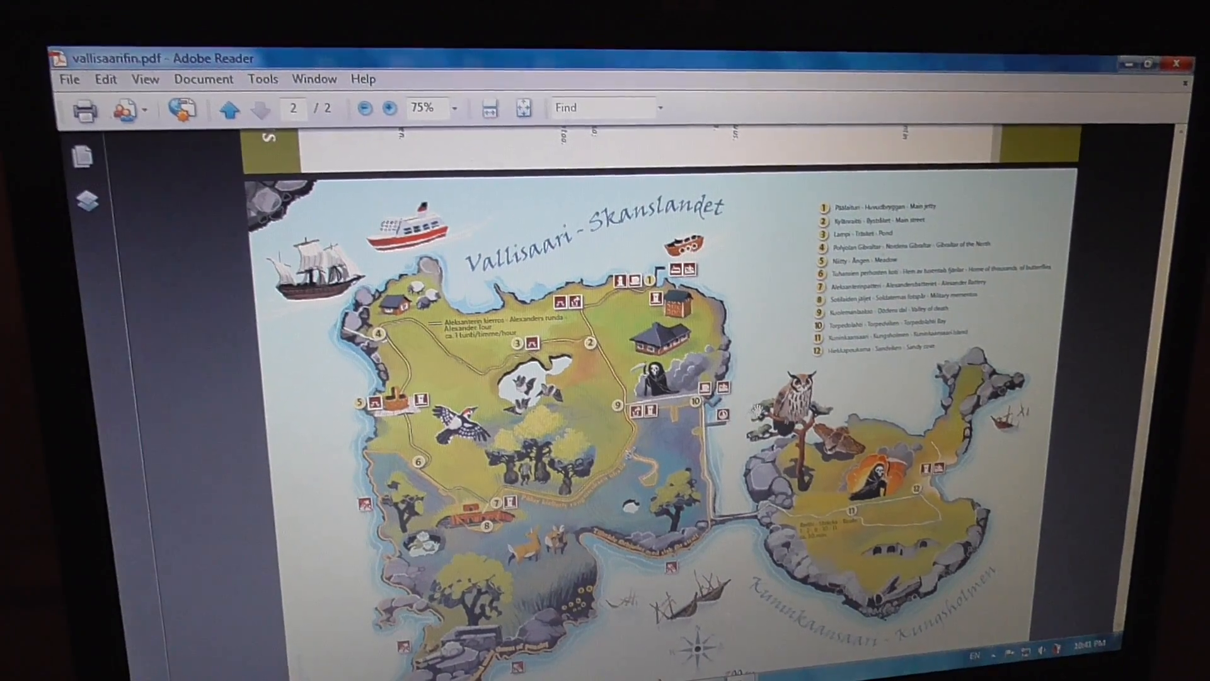
left_click(229, 108)
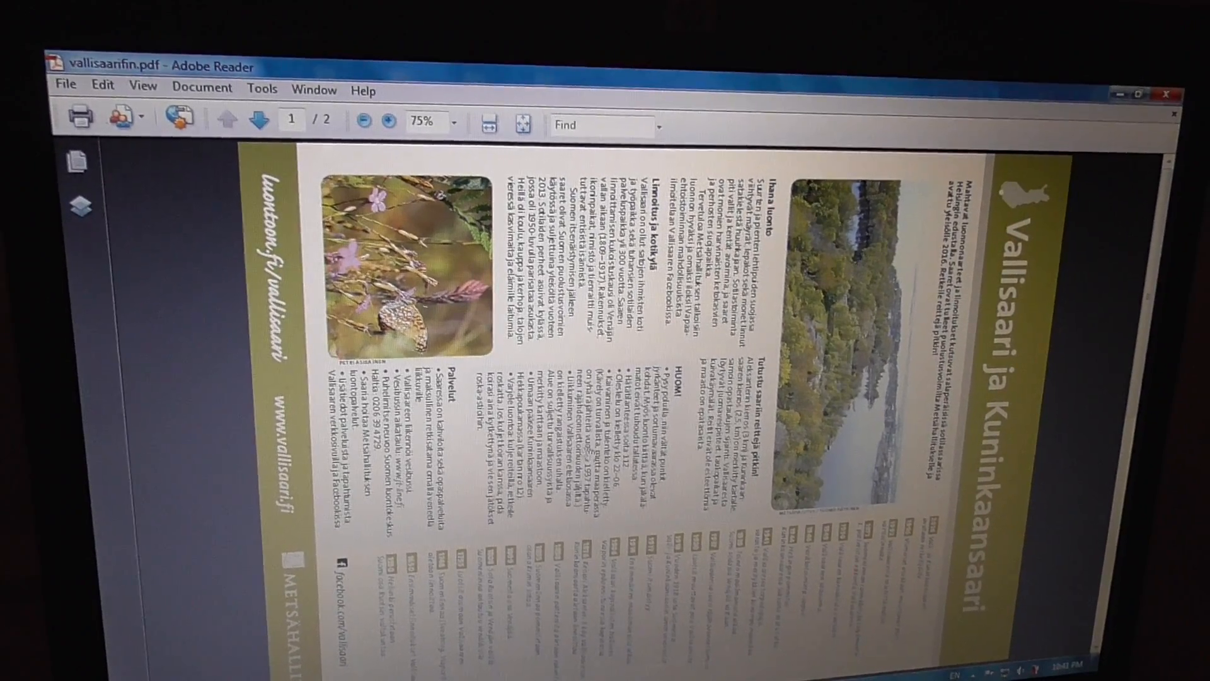
scroll("down", 3)
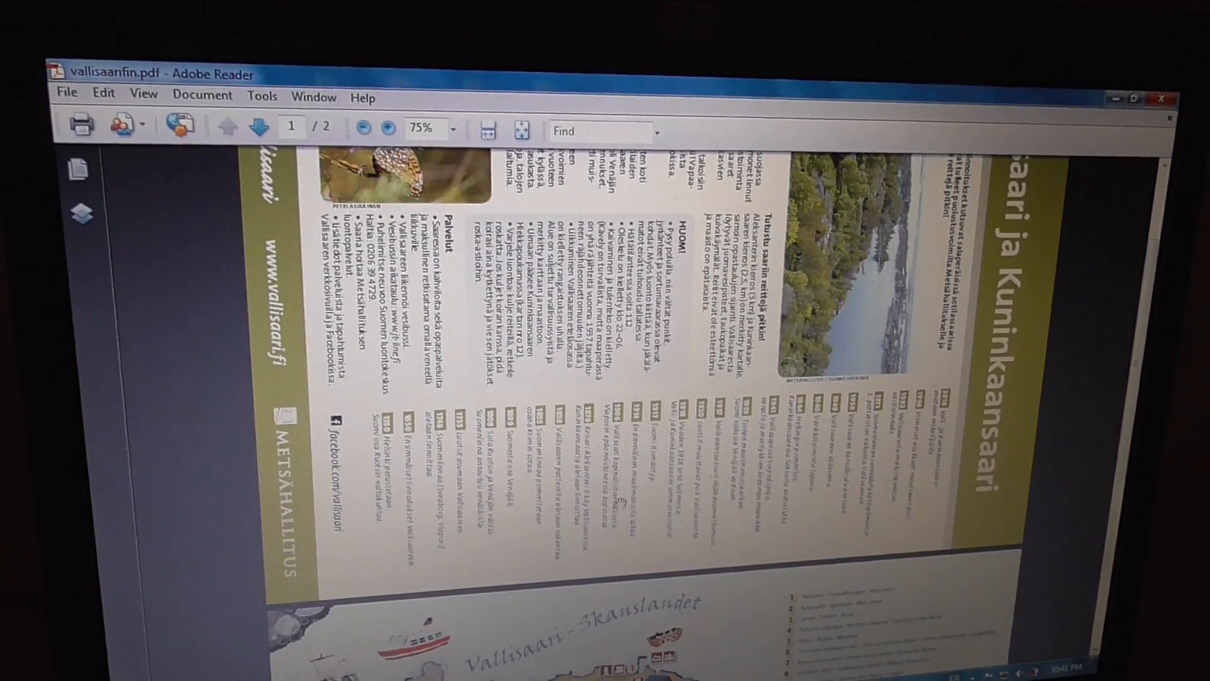
scroll("down", 3)
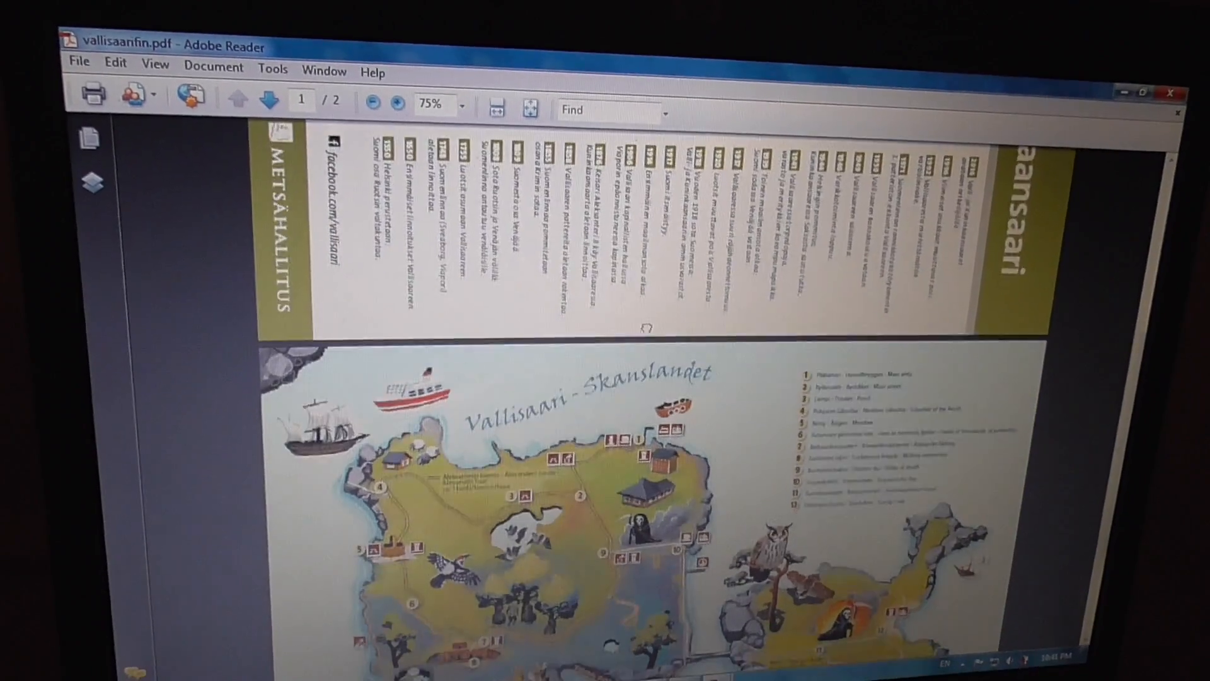
- Rotate the page view counterclockwise via View > Rotate View, restoring the original orientation
left_click(255, 220)
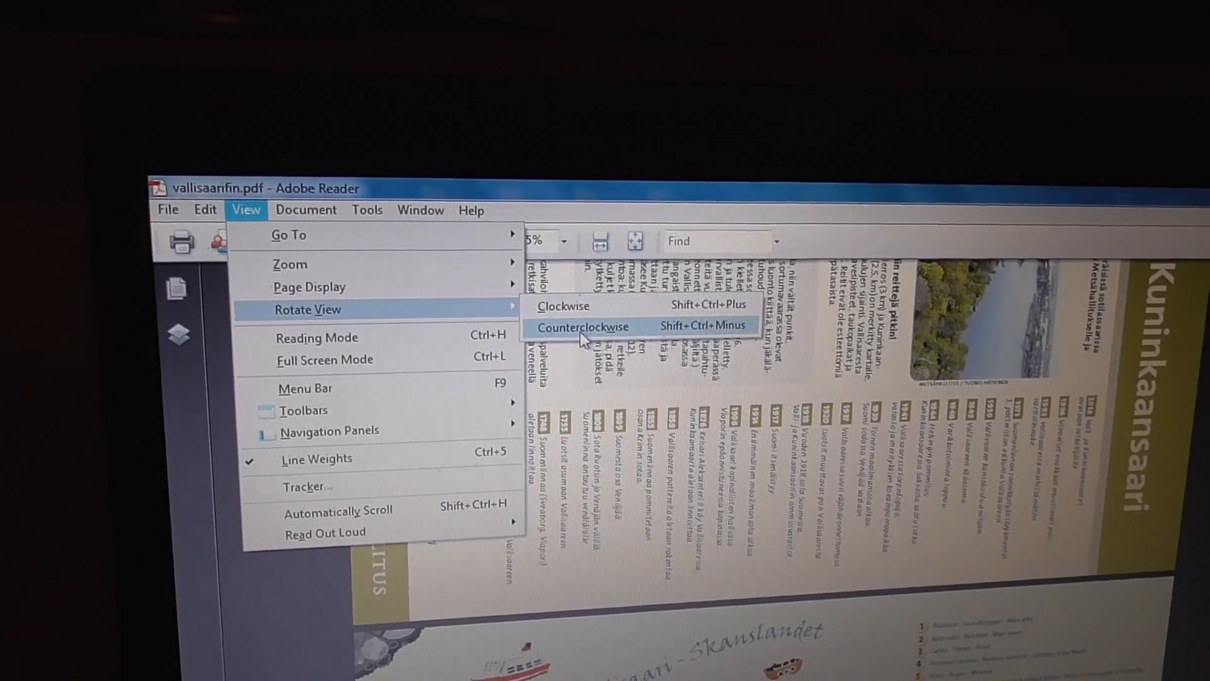
left_click(582, 327)
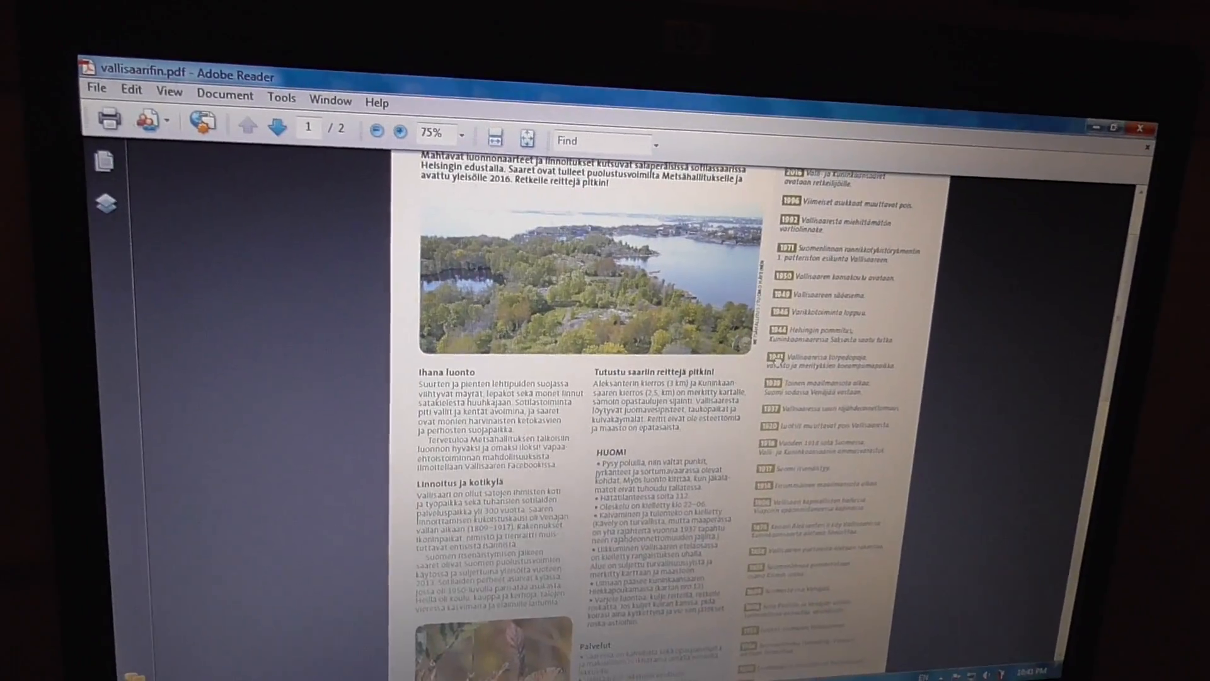
left_click(266, 126)
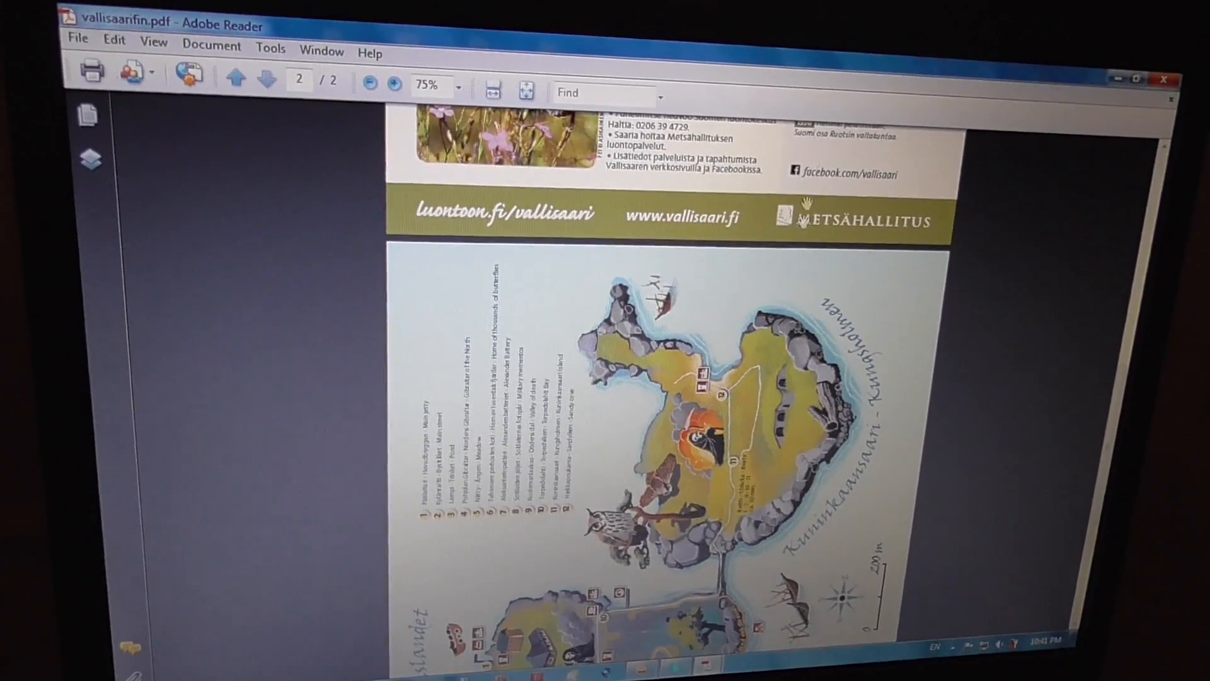